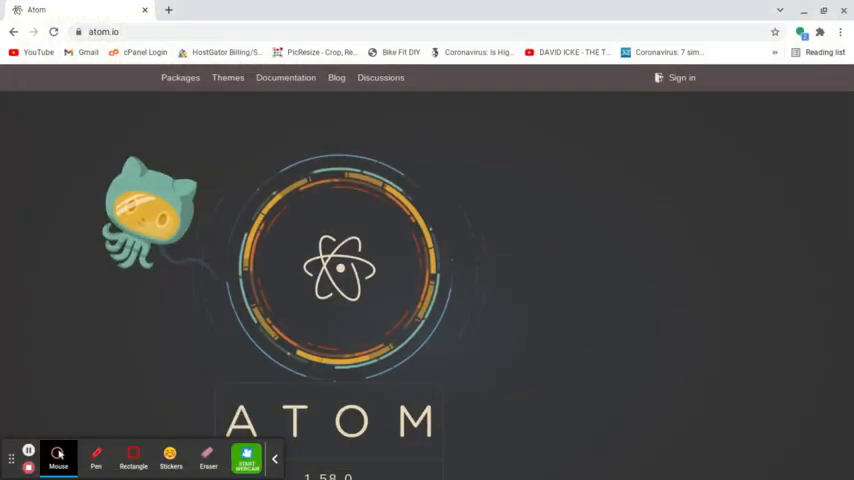
{"action": "mouse_move", "coordinate": [493, 243]}
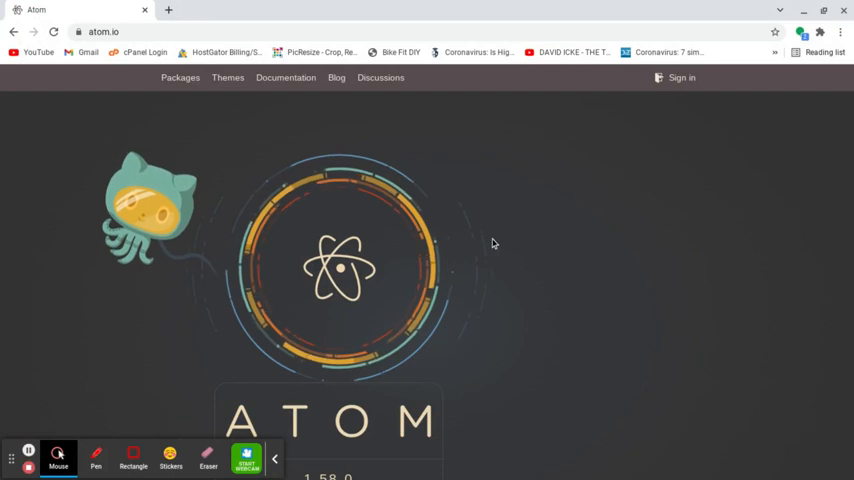
- Download the Atom 1.58.0 atom-amd64.deb package from atom.io
{"action": "scroll", "scroll_direction": "down", "scroll_amount": 3}
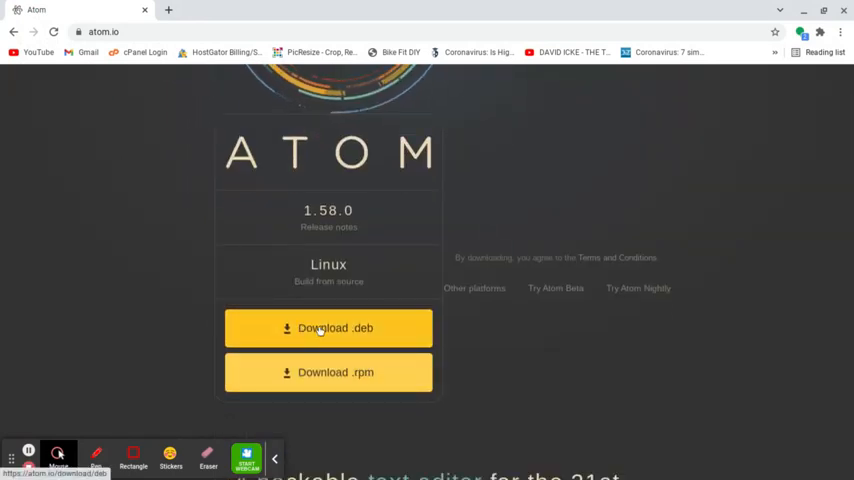
{"action": "left_click", "coordinate": [328, 328]}
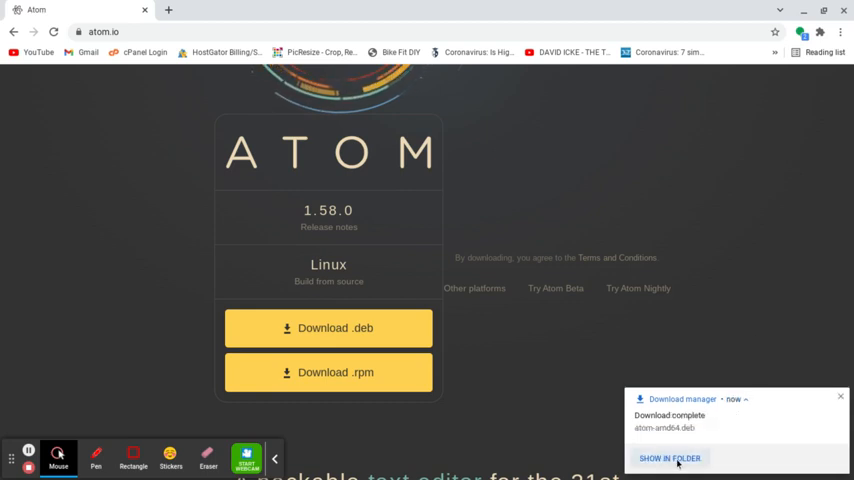
- Install atom-amd64.deb with Linux from its folder, then close the Files window
{"action": "left_click", "coordinate": [682, 456]}
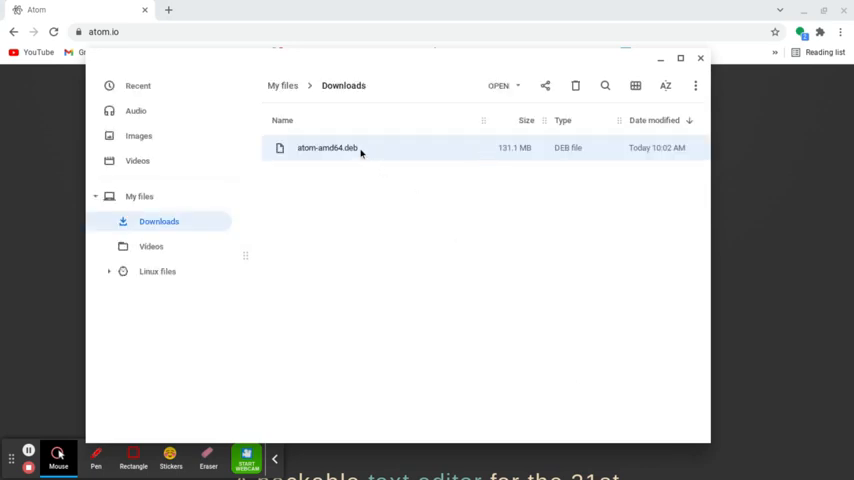
{"action": "right_click", "coordinate": [327, 147]}
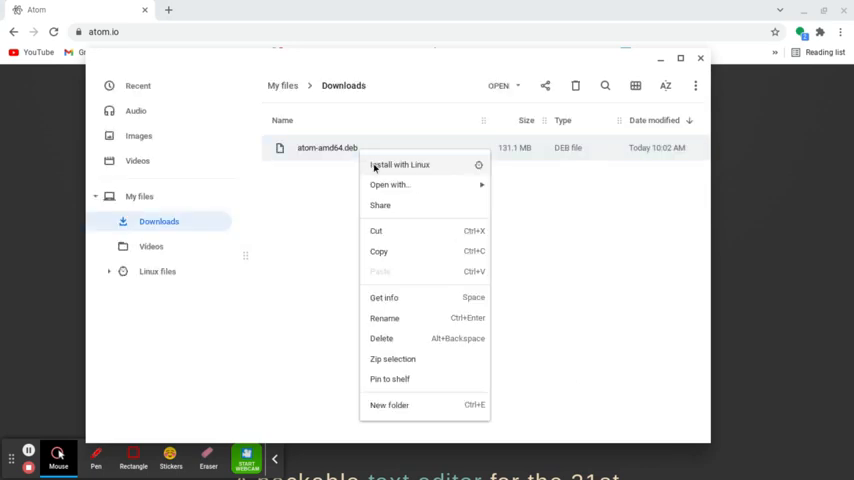
{"action": "left_click", "coordinate": [409, 164]}
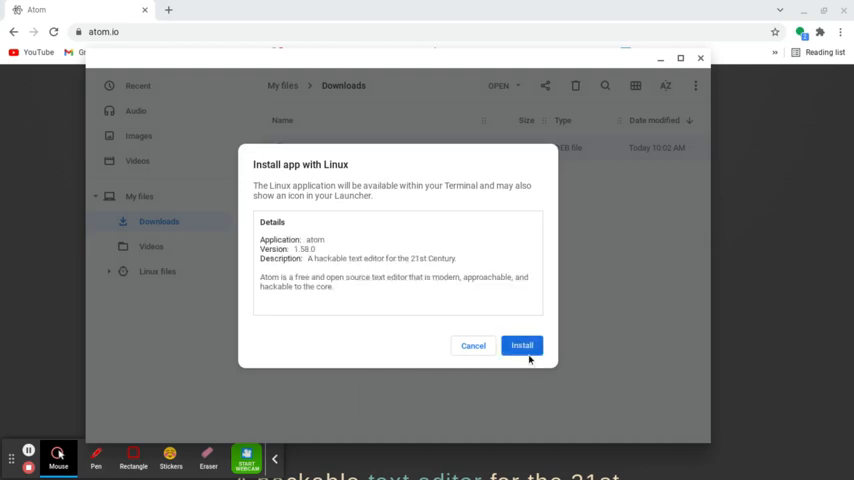
{"action": "left_click", "coordinate": [521, 345]}
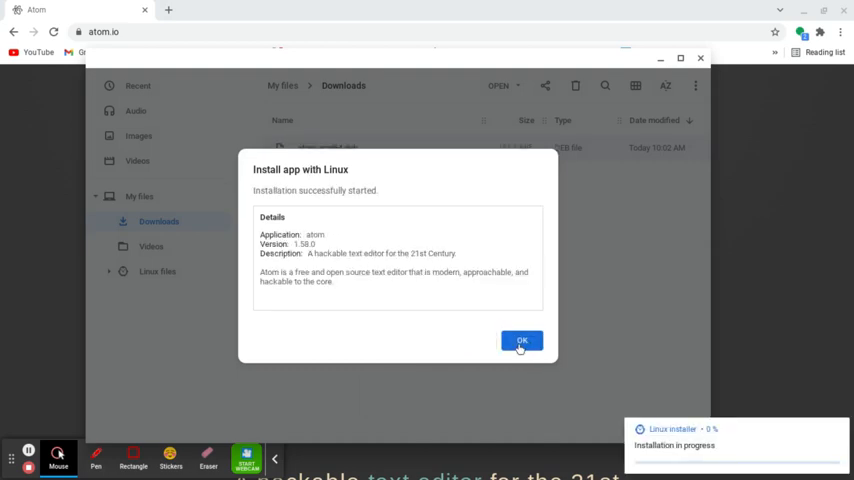
{"action": "left_click", "coordinate": [521, 340]}
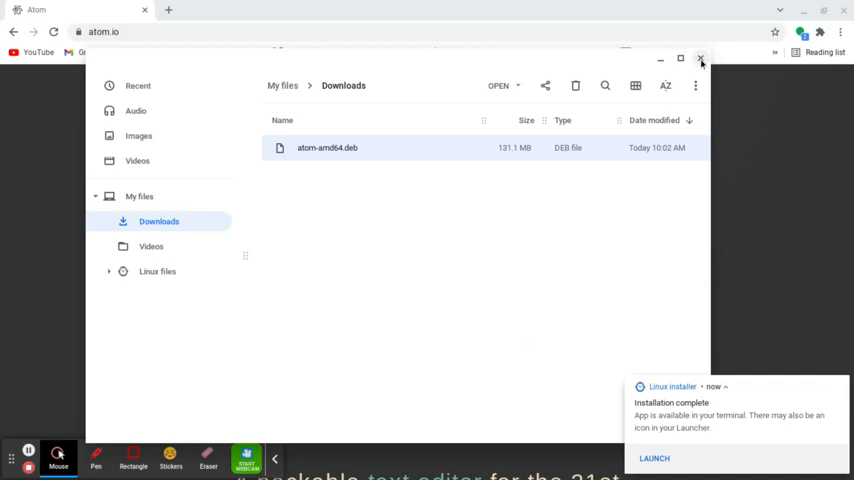
{"action": "mouse_move", "coordinate": [701, 57]}
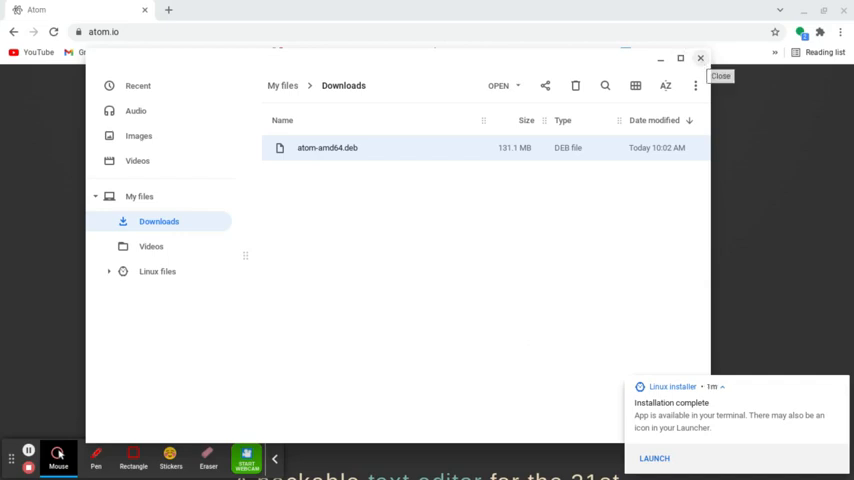
{"action": "left_click", "coordinate": [655, 458]}
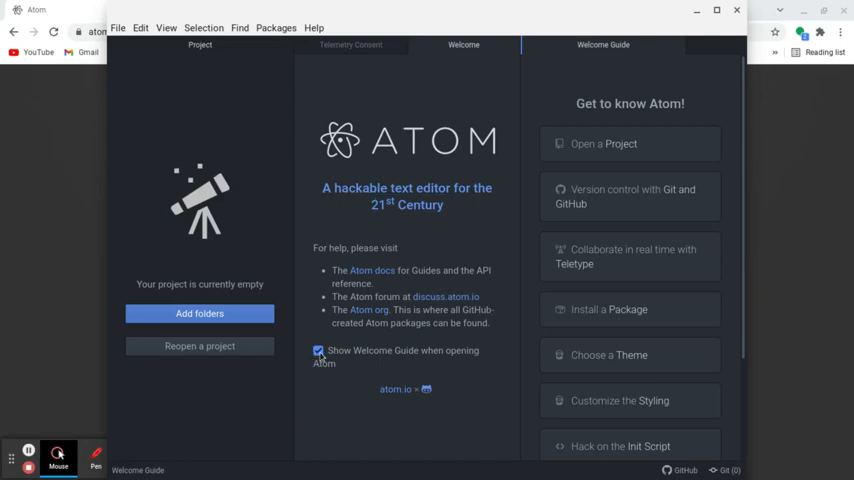
- Disable 'Show Welcome Guide when opening Atom', close the Welcome tabs, and accept sending usage data
{"action": "left_click", "coordinate": [318, 350]}
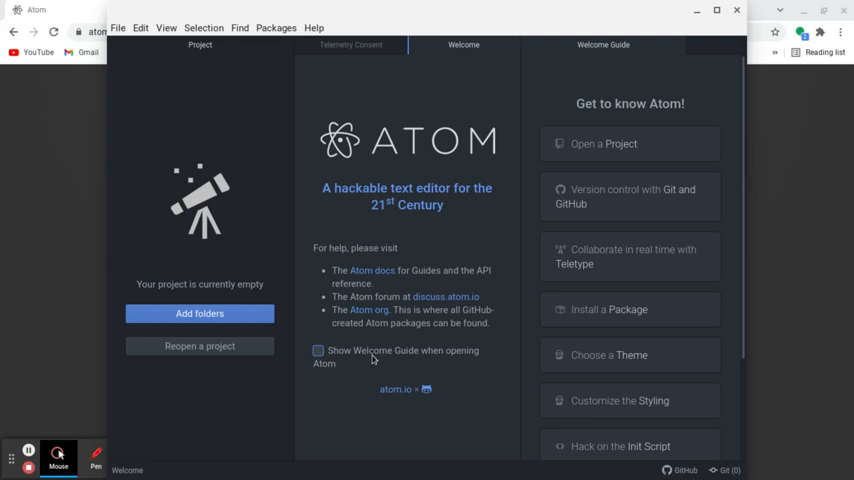
{"action": "left_click", "coordinate": [351, 44]}
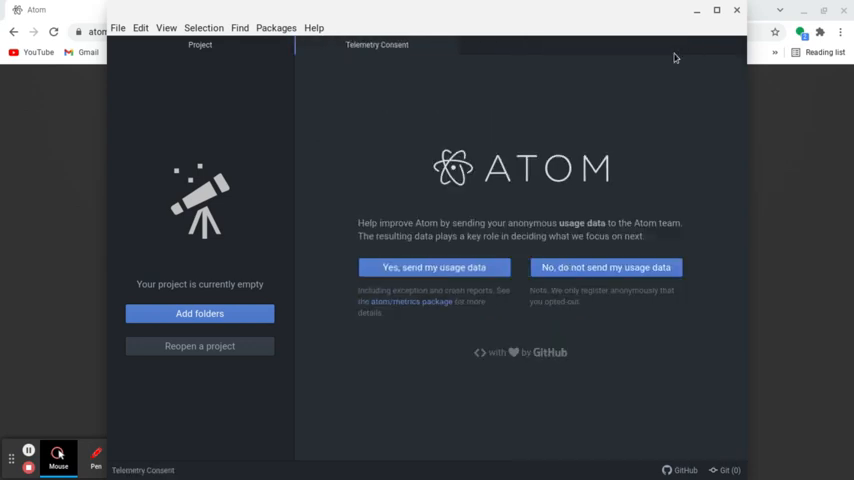
{"action": "mouse_move", "coordinate": [512, 271]}
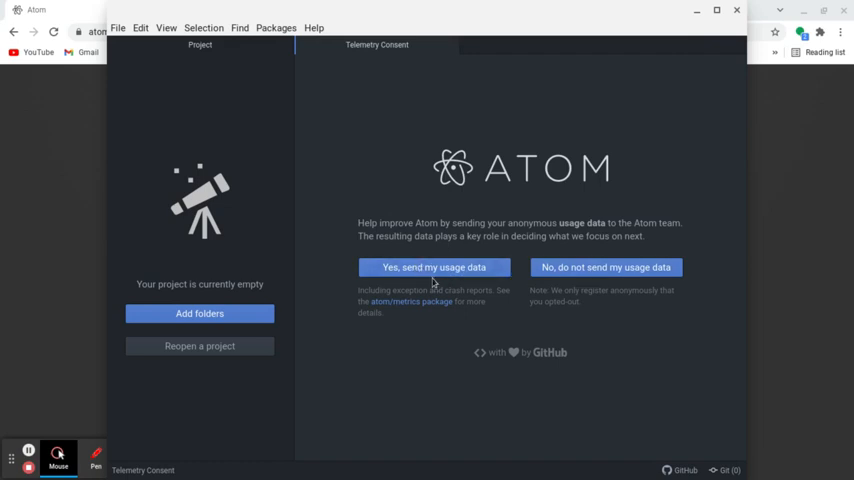
{"action": "mouse_move", "coordinate": [434, 267]}
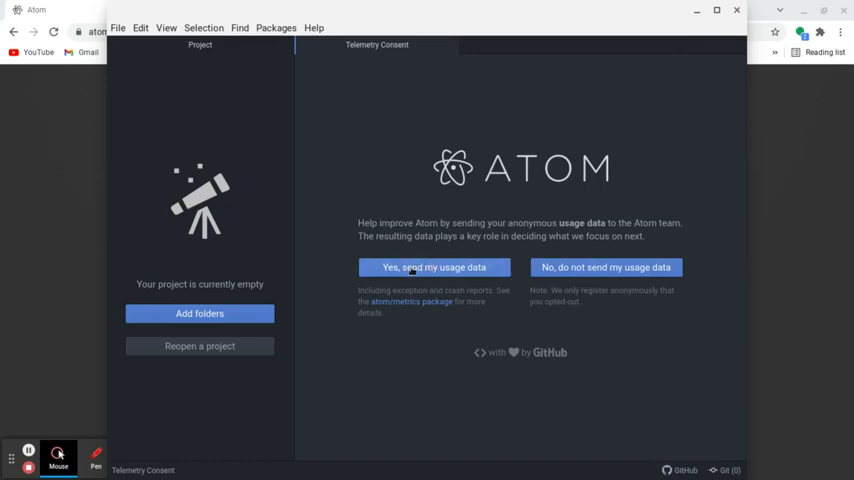
{"action": "left_click", "coordinate": [434, 267]}
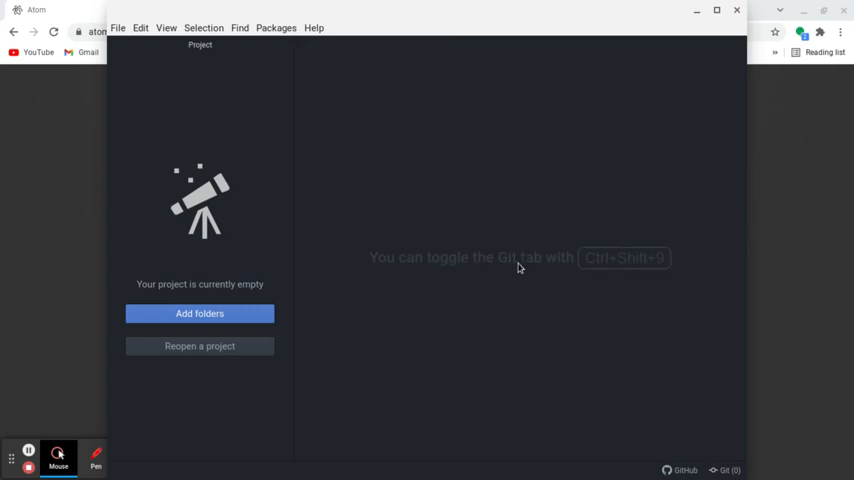
{"action": "mouse_move", "coordinate": [474, 180]}
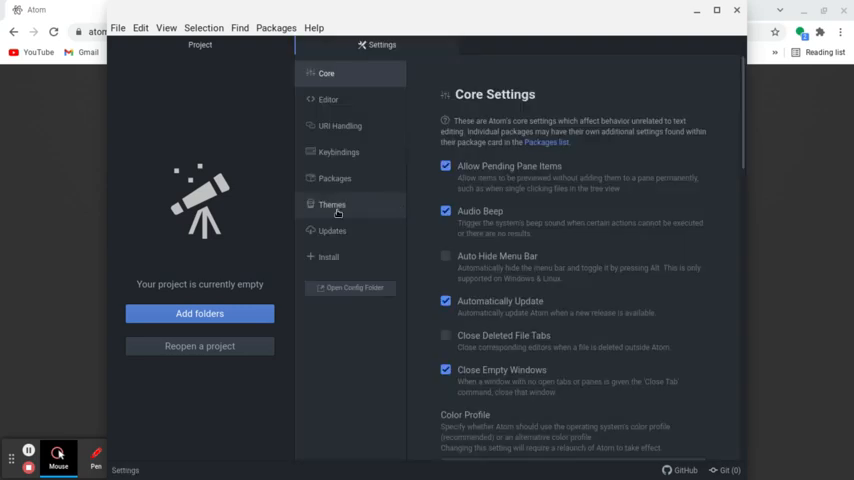
- Set both the Syntax Theme and UI Theme to One Light in Settings > Themes
{"action": "left_click", "coordinate": [332, 204]}
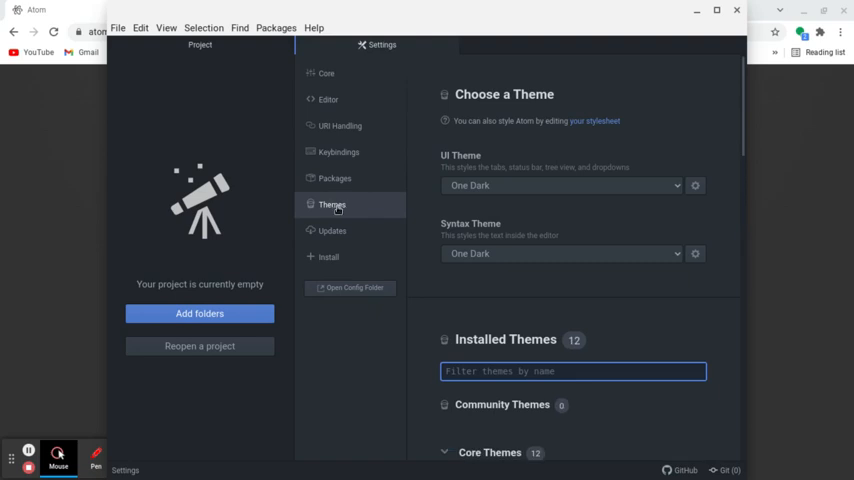
{"action": "left_click", "coordinate": [565, 253]}
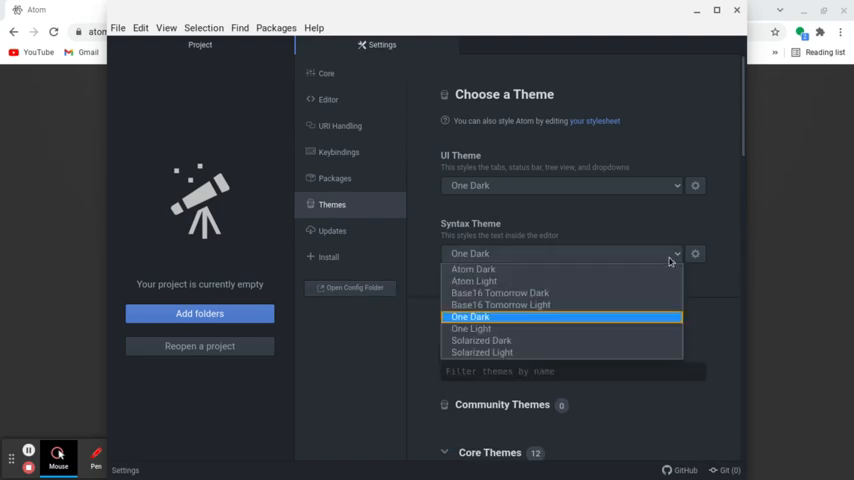
{"action": "left_click", "coordinate": [469, 328]}
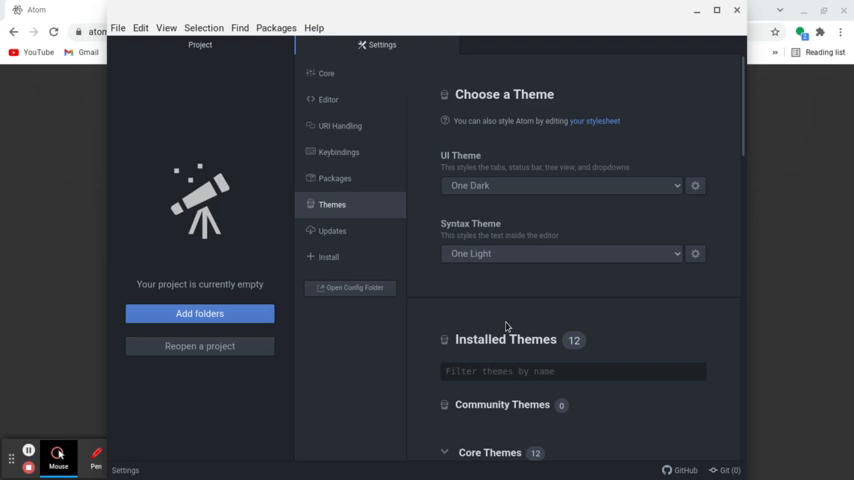
{"action": "left_click", "coordinate": [560, 185]}
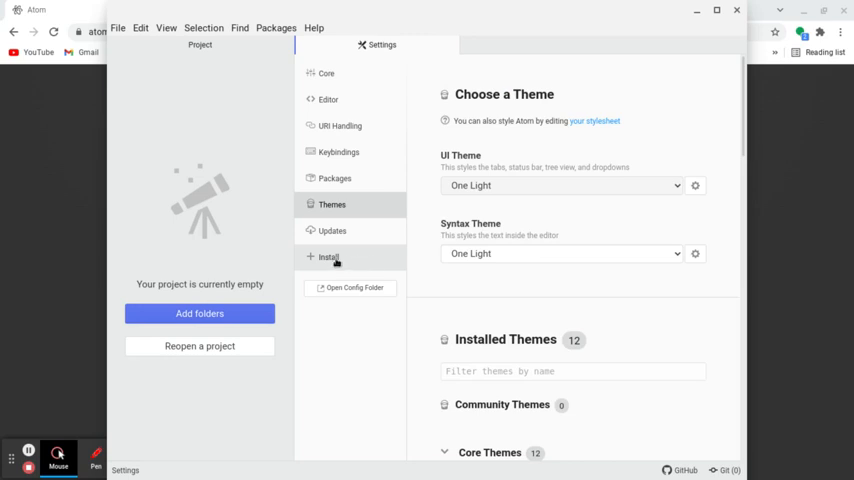
- Search packages for 'iv terminal' and install the iv-terminal package
{"action": "left_click", "coordinate": [328, 256]}
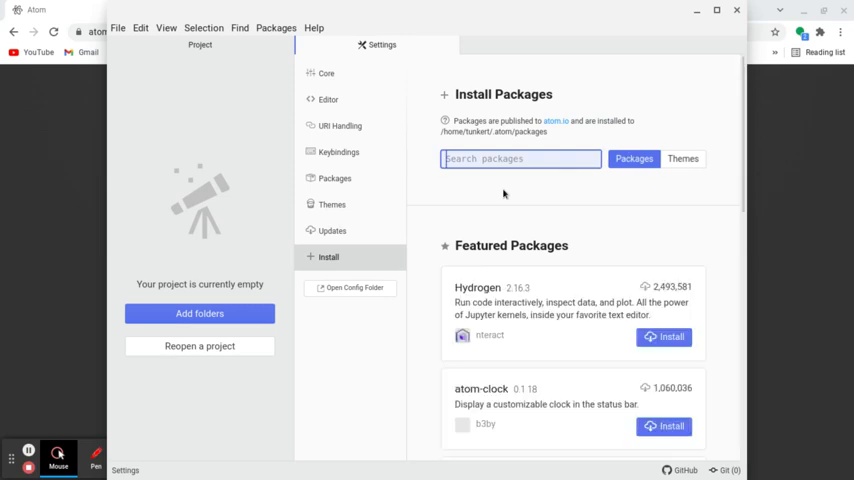
{"action": "type", "text": "iv"}
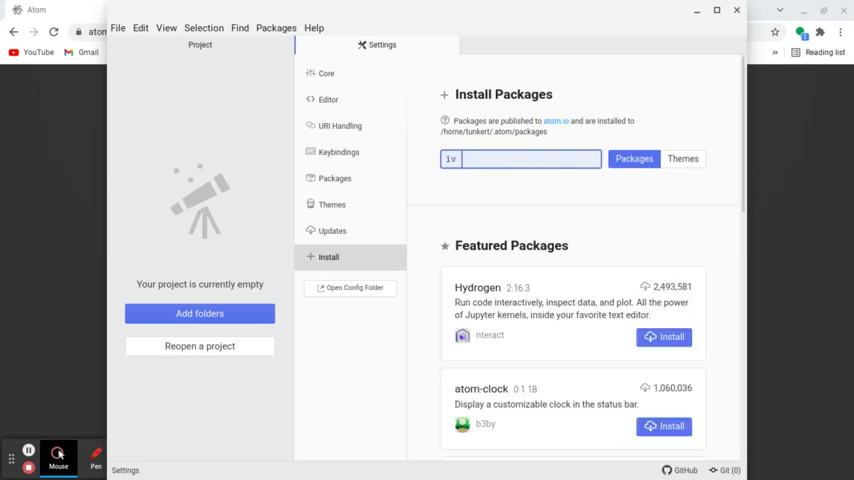
{"action": "type", "text": "terminal"}
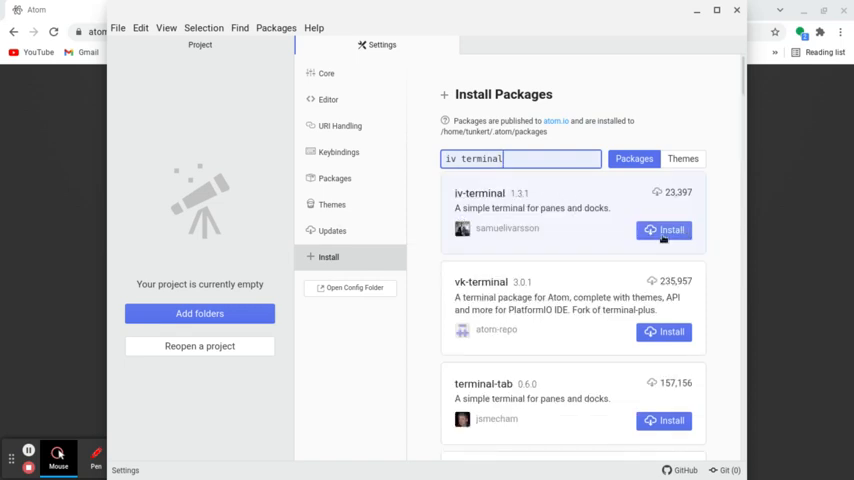
{"action": "left_click", "coordinate": [663, 230]}
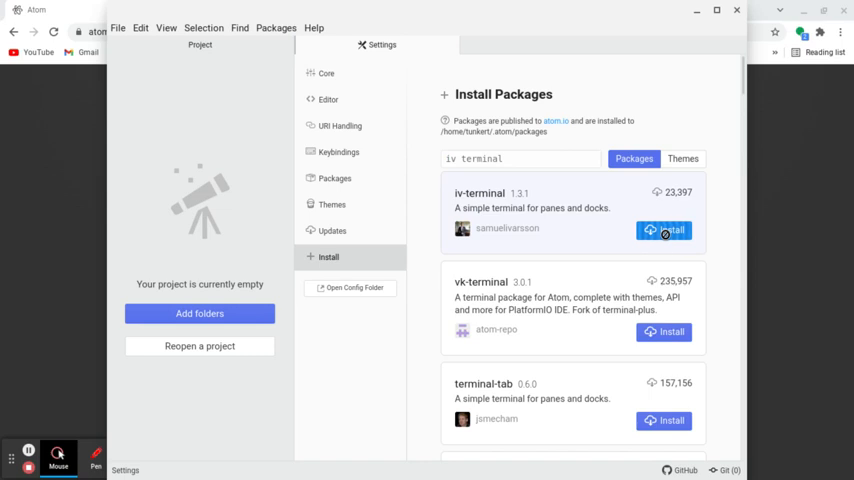
{"action": "left_click", "coordinate": [663, 230]}
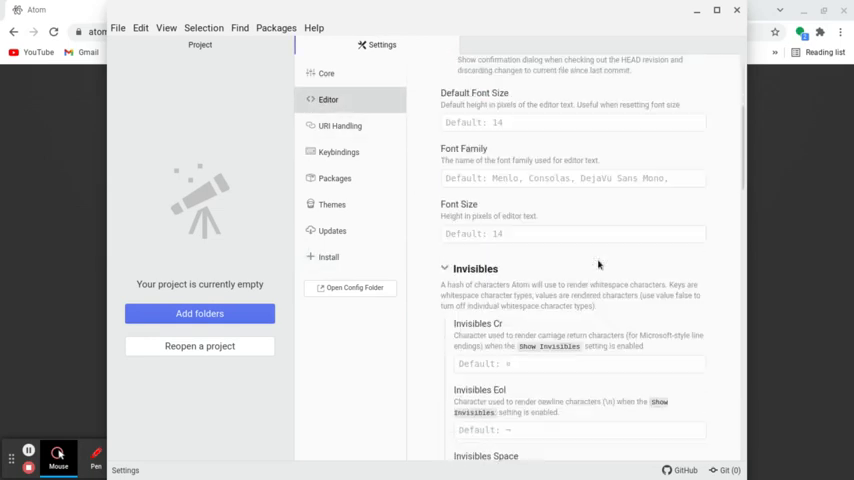
- Enter Font Size 22 and Tab Length 4 in Editor settings, then close Settings
{"action": "left_click", "coordinate": [573, 234]}
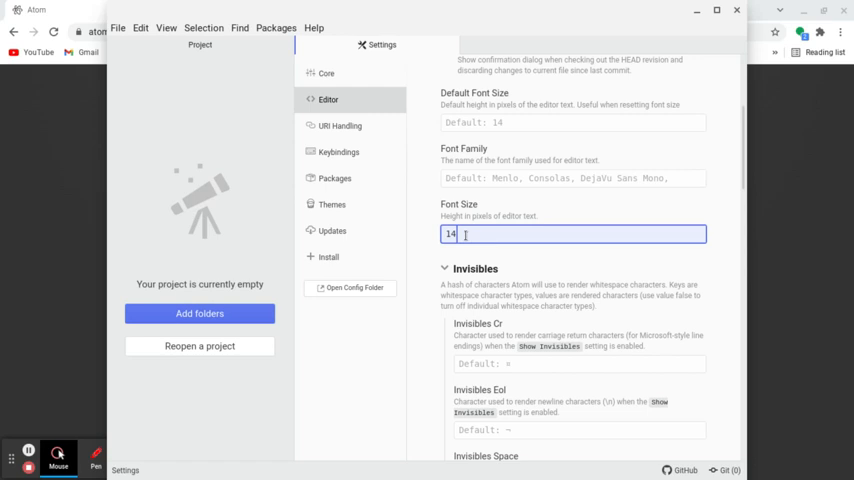
{"action": "type", "text": "22"}
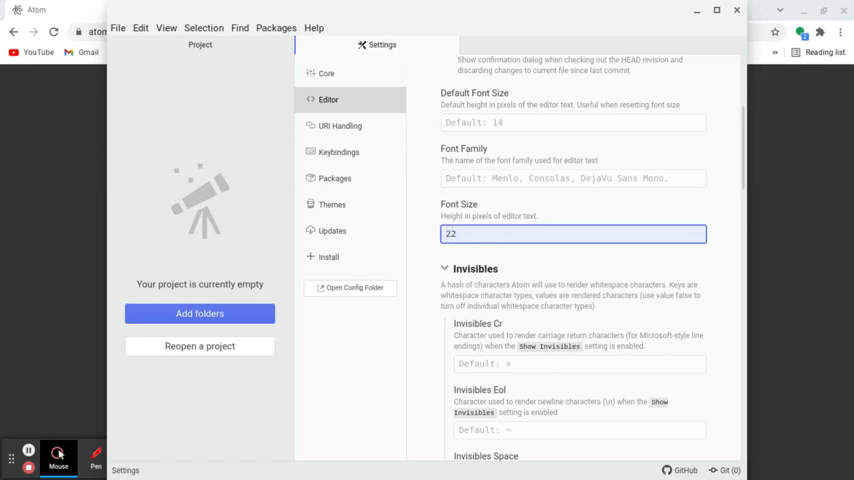
{"action": "scroll", "scroll_direction": "down", "scroll_amount": 3}
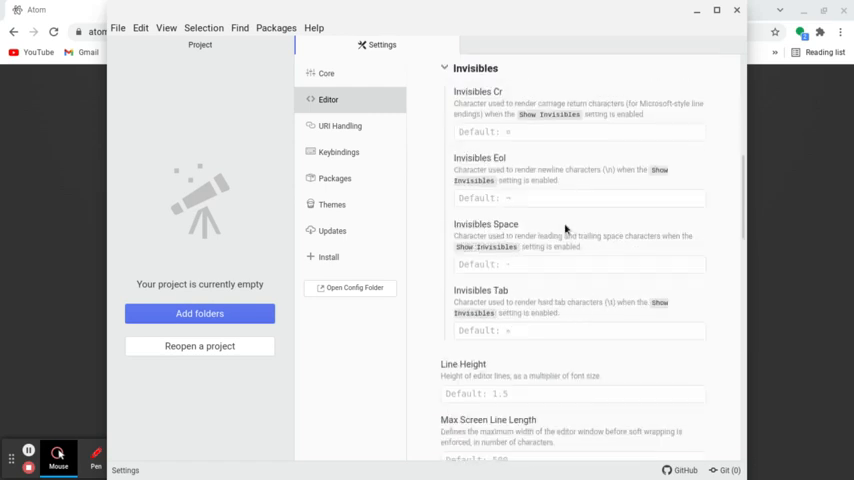
{"action": "scroll", "scroll_direction": "down", "scroll_amount": 3}
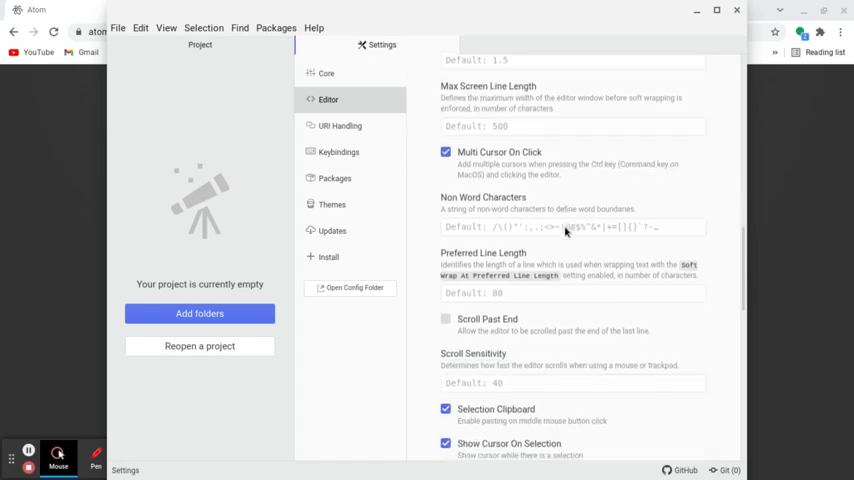
{"action": "scroll", "scroll_direction": "down", "scroll_amount": 3}
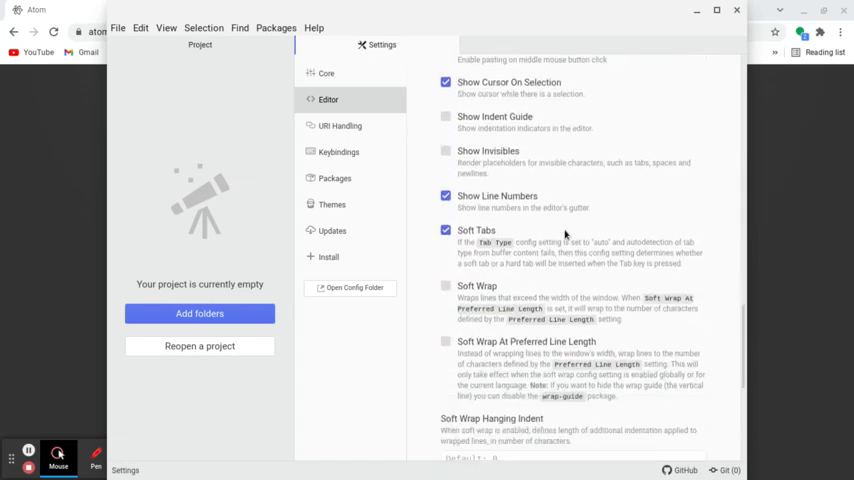
{"action": "scroll", "scroll_direction": "down", "scroll_amount": 3}
{"action": "type", "text": "4"}
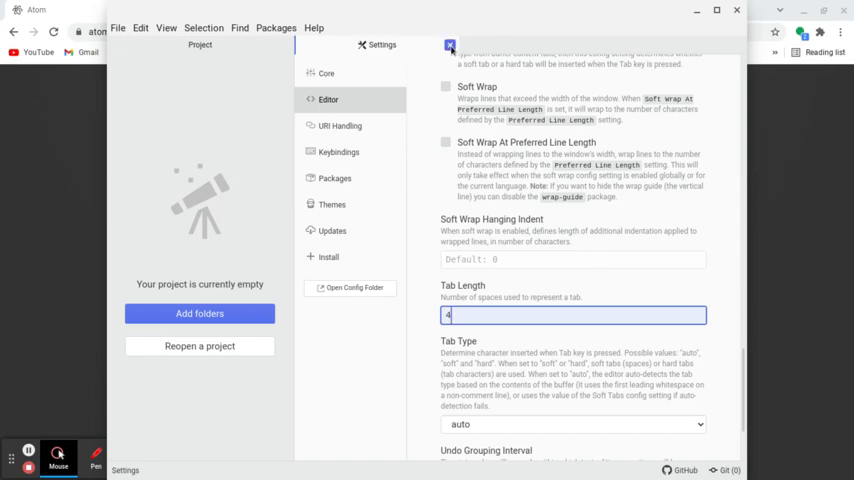
{"action": "left_click", "coordinate": [440, 46]}
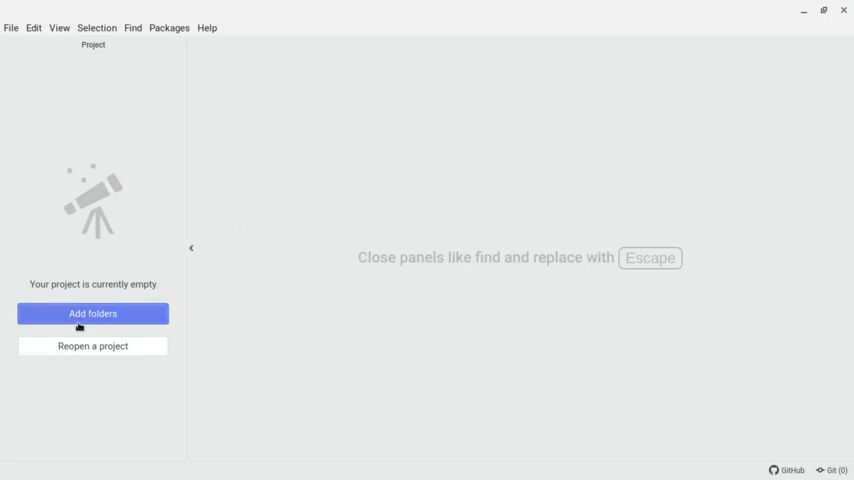
- Add the home folder's c-programs directory as the Atom project folder
{"action": "left_click", "coordinate": [92, 313]}
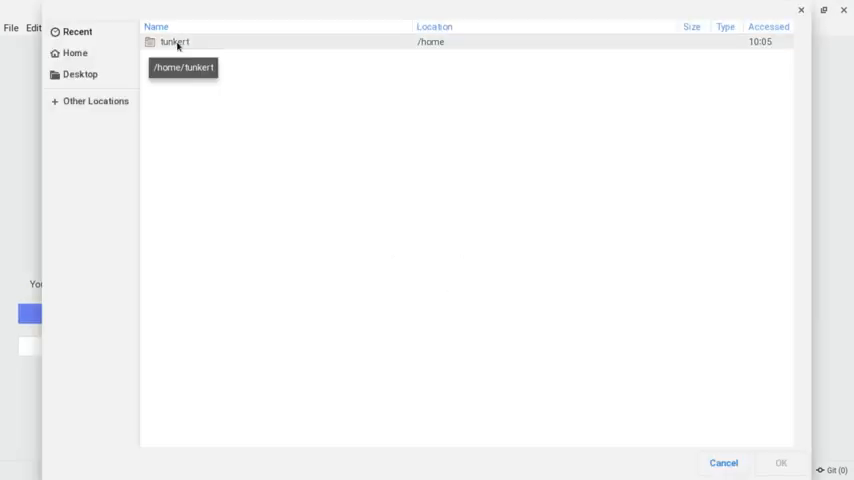
{"action": "double_click", "coordinate": [175, 42]}
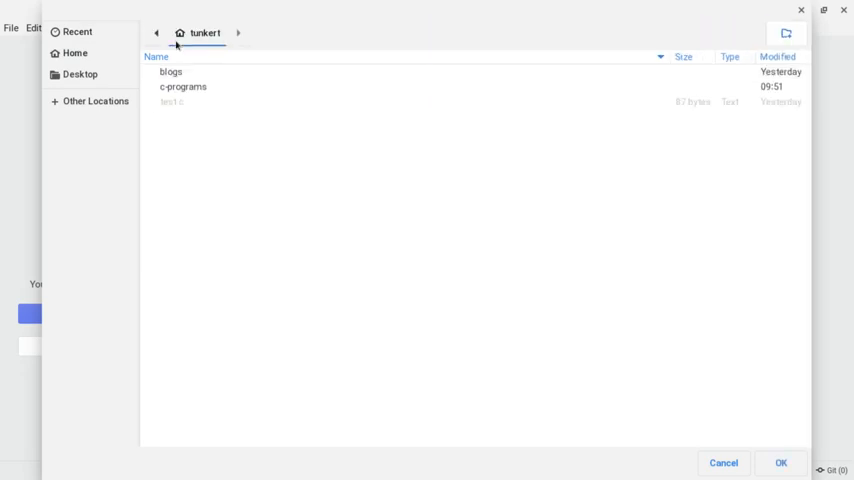
{"action": "left_click", "coordinate": [182, 89]}
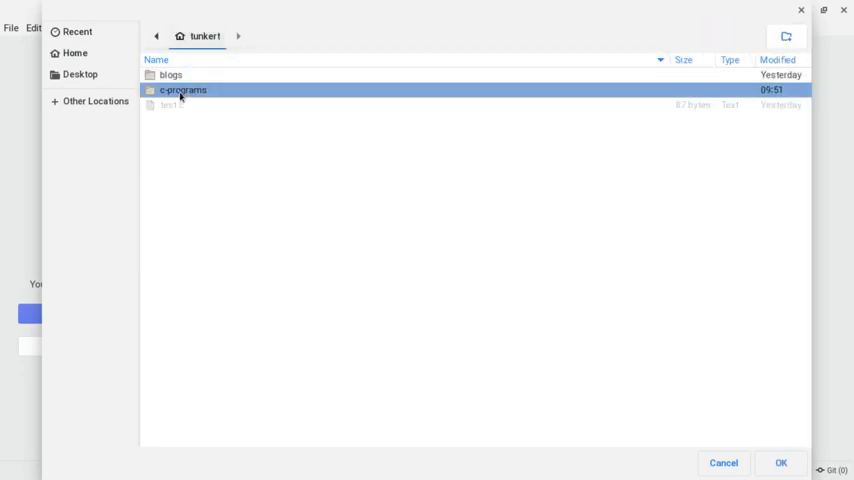
{"action": "double_click", "coordinate": [188, 90]}
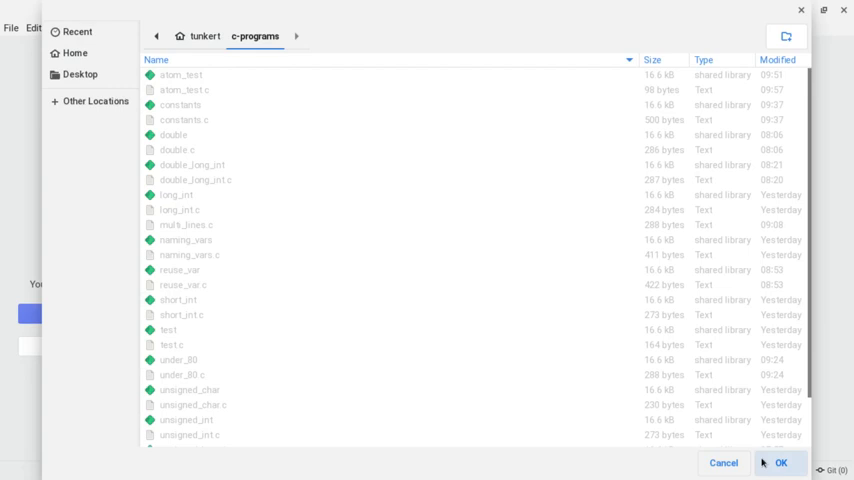
{"action": "left_click", "coordinate": [784, 463]}
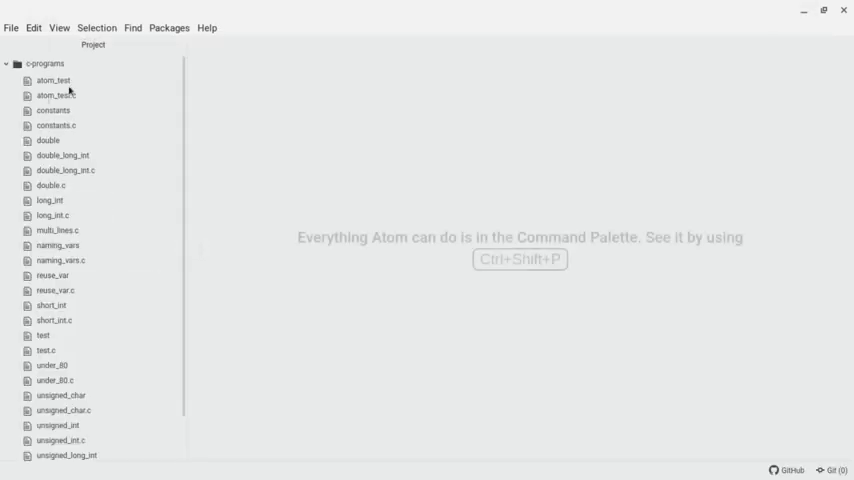
- Create test_atom.c in the c-programs folder and place the cursor on line 1
{"action": "left_click", "coordinate": [42, 62]}
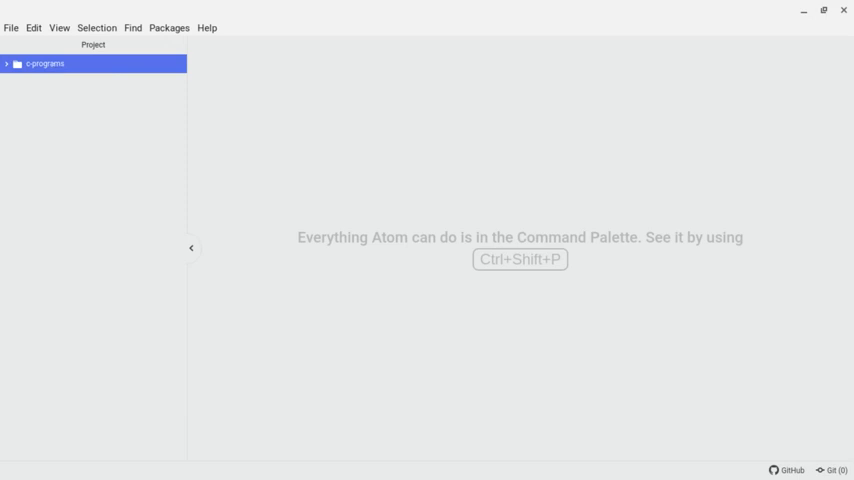
{"action": "left_click", "coordinate": [11, 22]}
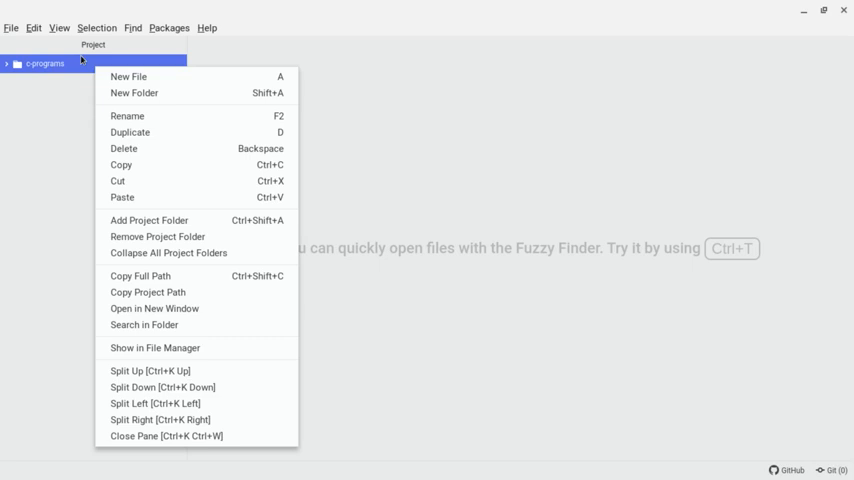
{"action": "left_click", "coordinate": [133, 77]}
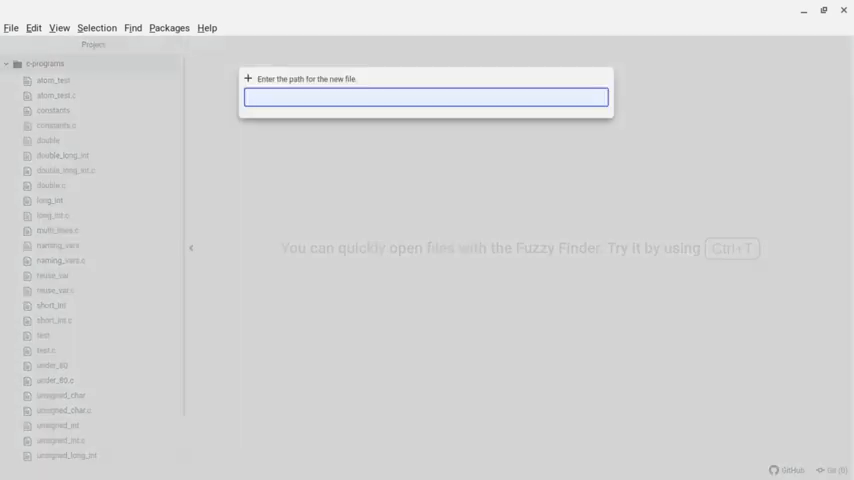
{"action": "type", "text": "test_a"}
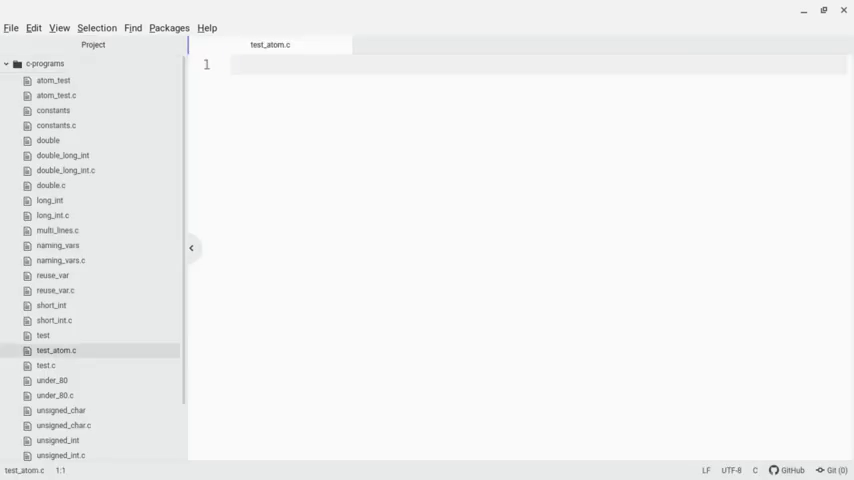
{"action": "left_click", "coordinate": [230, 64]}
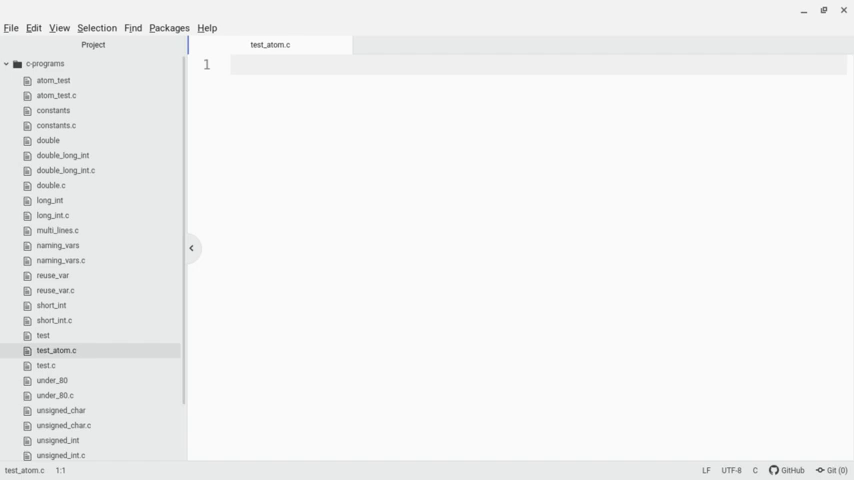
{"action": "left_click", "coordinate": [56, 350]}
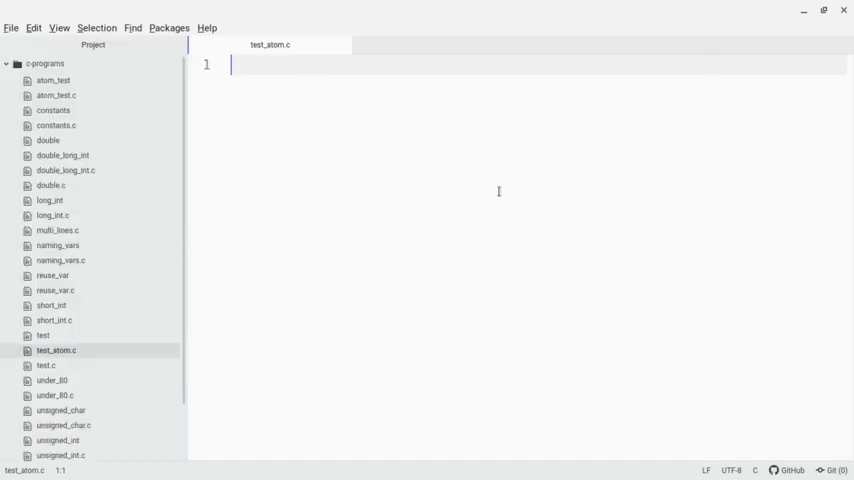
- Write the #include <stdio.h> line and an int main() function body
{"action": "type", "text": "#incl"}
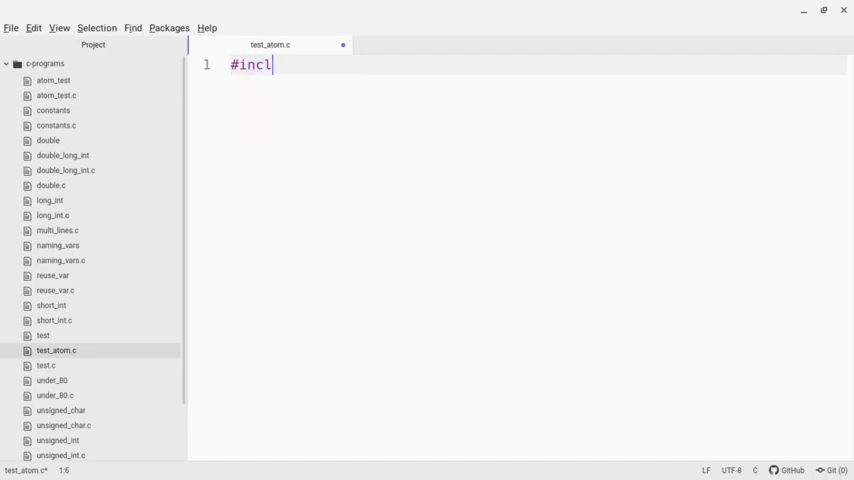
{"action": "type", "text": "ude <"}
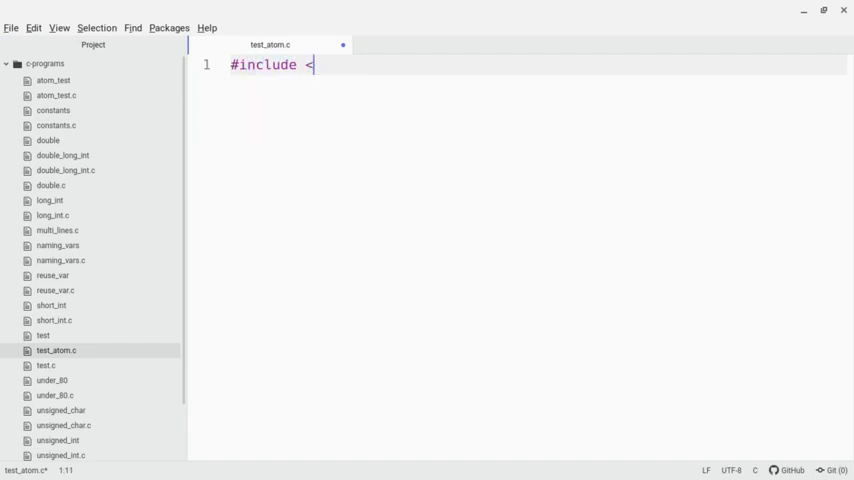
{"action": "type", "text": "stdio."}
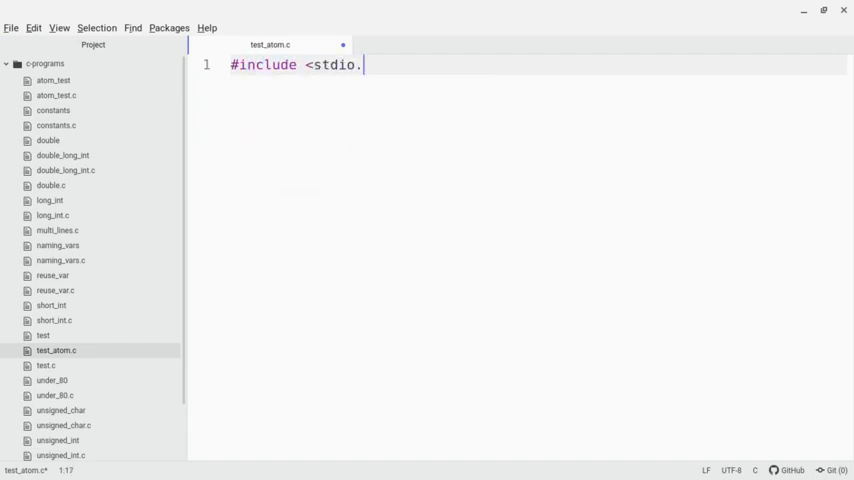
{"action": "type", "text": "h>"}
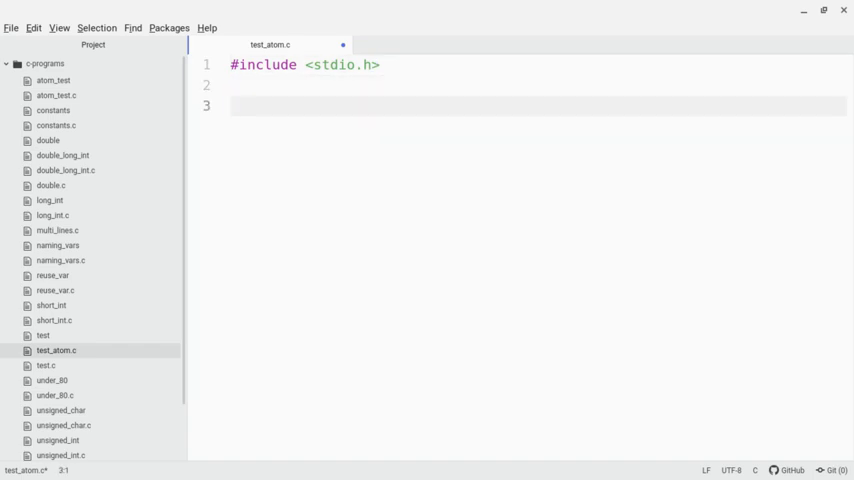
{"action": "type", "text": "int main("}
{"action": "type", "text": "{}"}
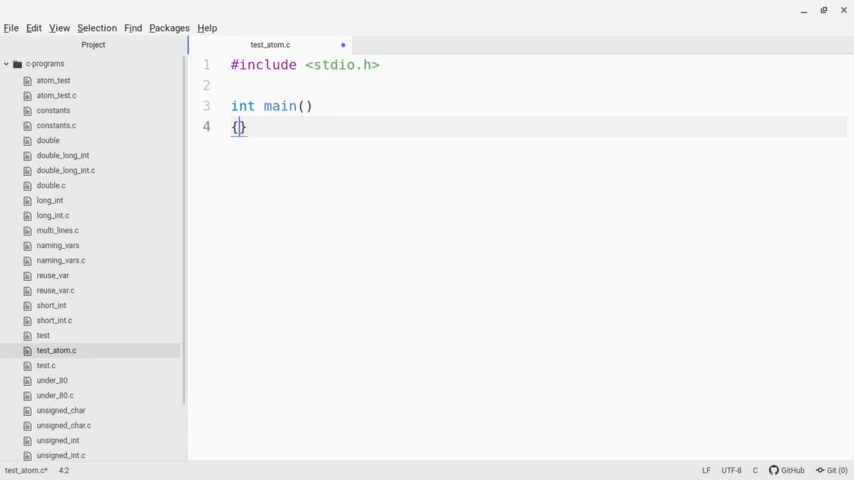
{"action": "key", "text": "Enter"}
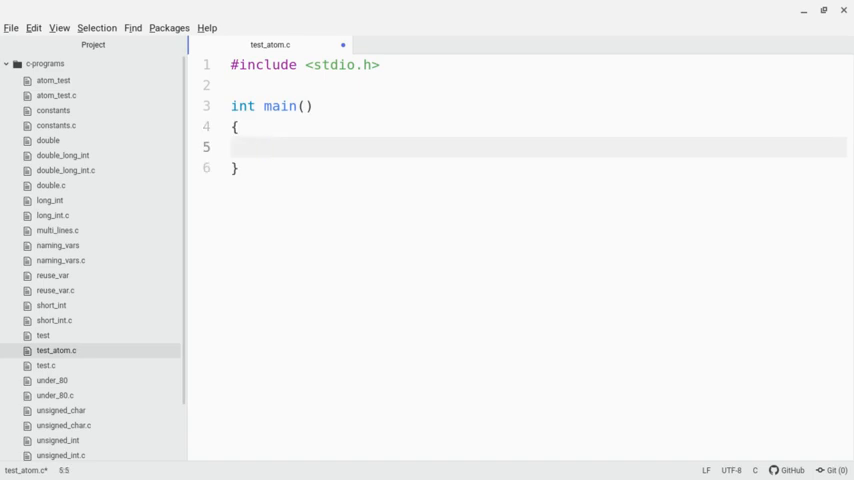
- Add printf("This is a C program created with Atom.\n") and return(0); inside main
{"action": "type", "text": "printf(\"\")"}
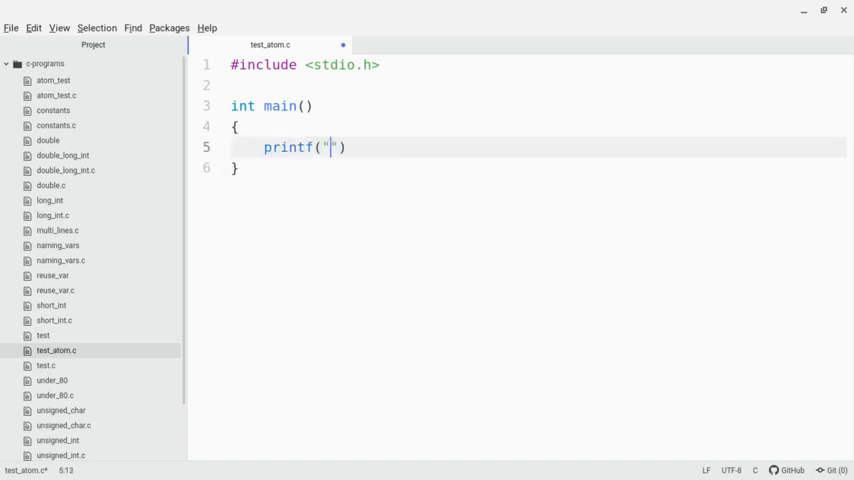
{"action": "type", "text": "This is"}
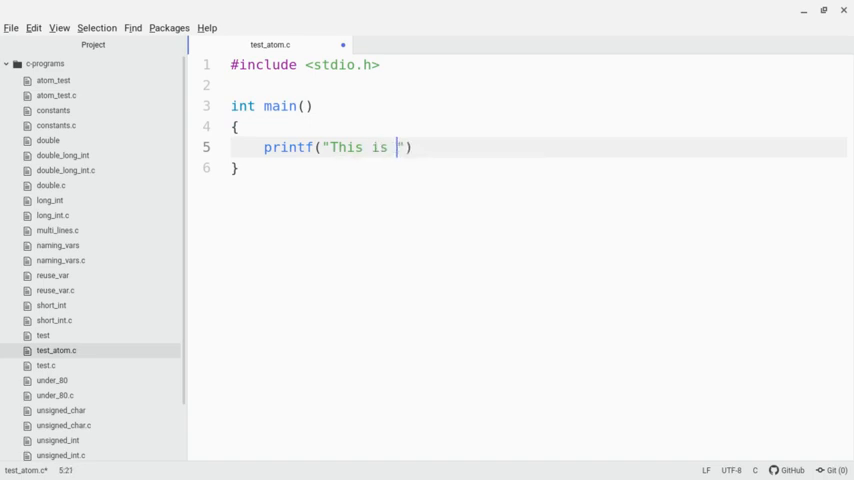
{"action": "type", "text": "a C program created w"}
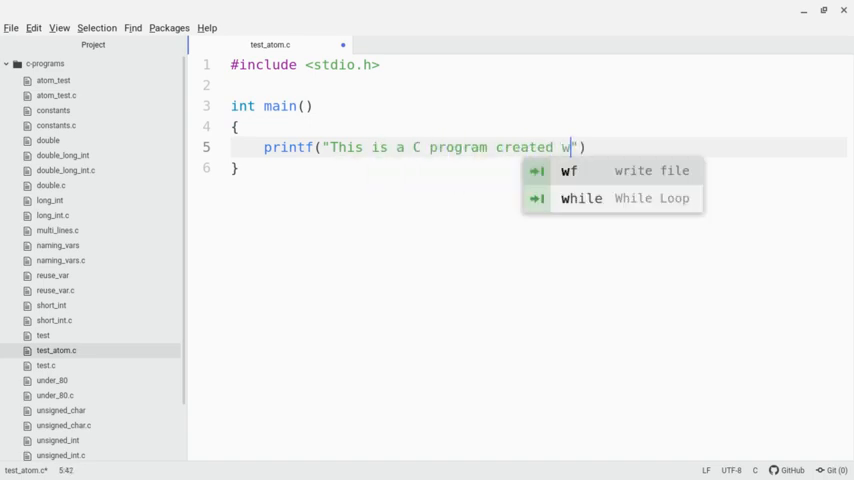
{"action": "type", "text": "ith Atom."}
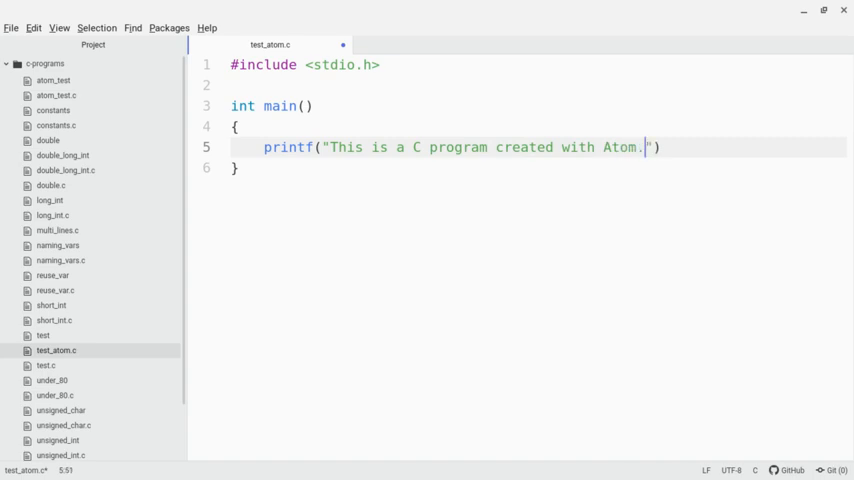
{"action": "type", "text": "\\n"}
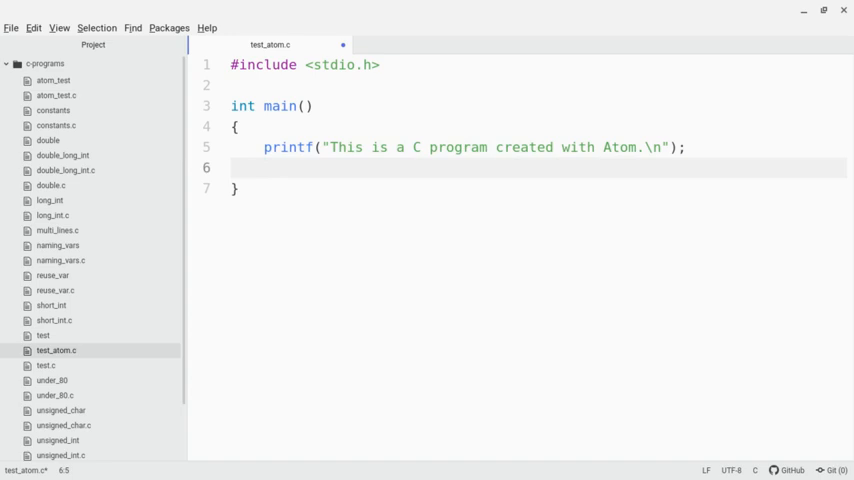
{"action": "type", "text": "return(0)"}
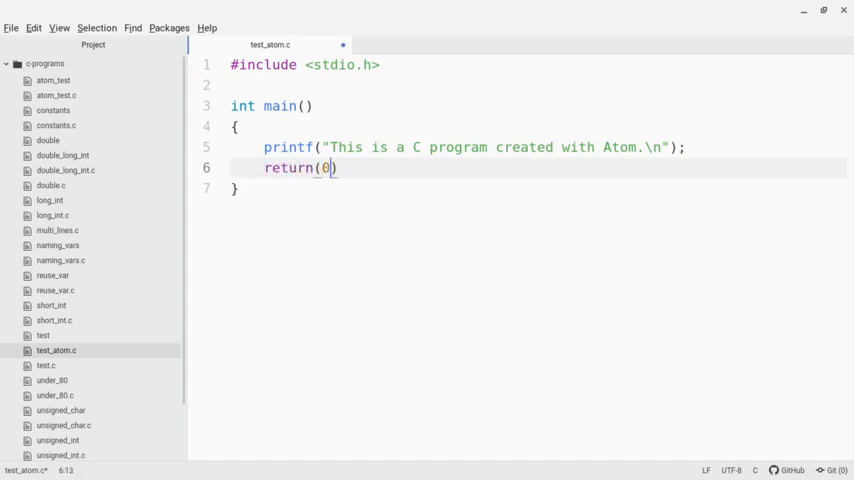
{"action": "type", "text": ");"}
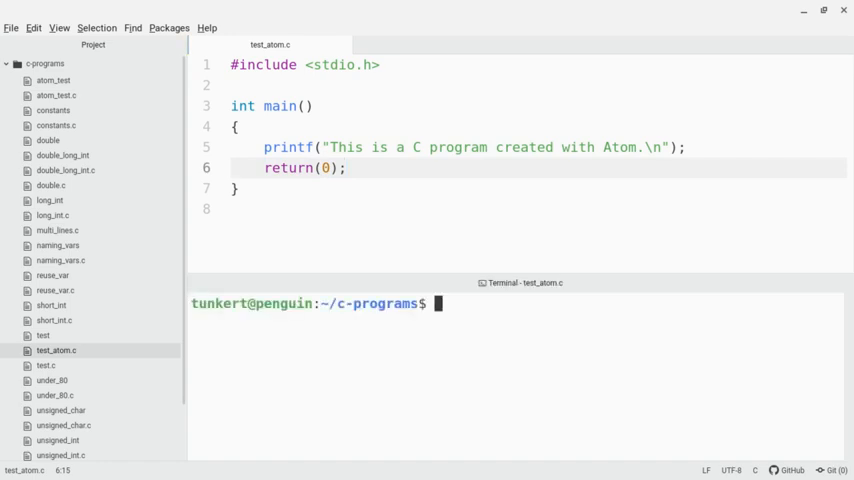
- Run gcc test_atom.c -o test_atom in the terminal, then start typing ./test_atom
{"action": "type", "text": "gcc"}
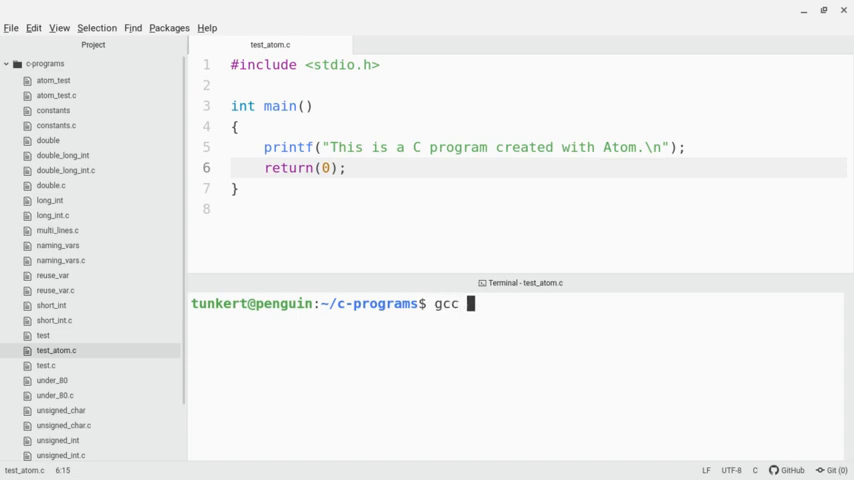
{"action": "type", "text": "test"}
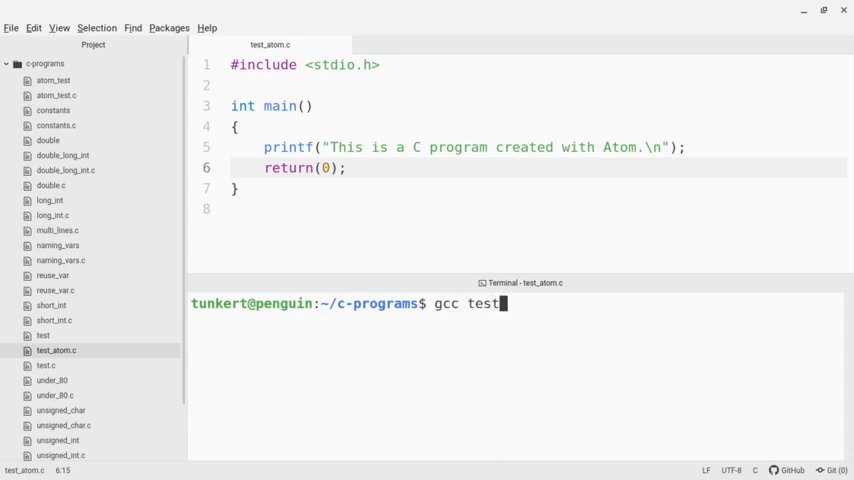
{"action": "type", "text": "_atom.c"}
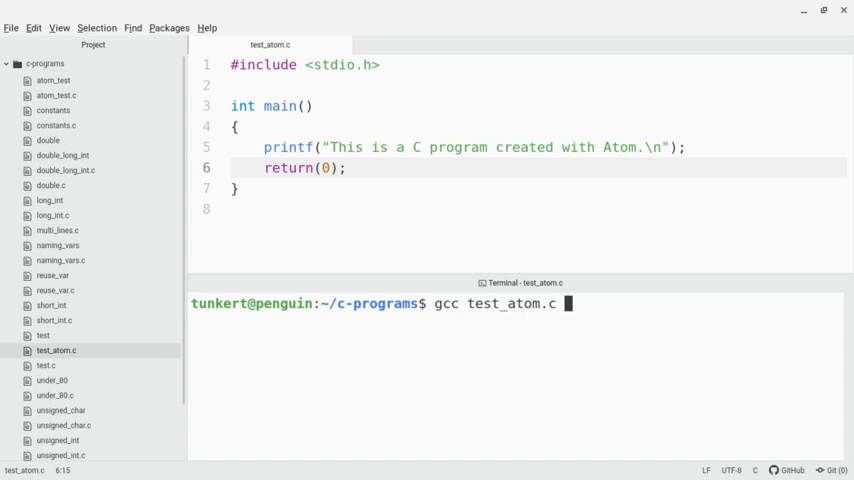
{"action": "type", "text": "-o"}
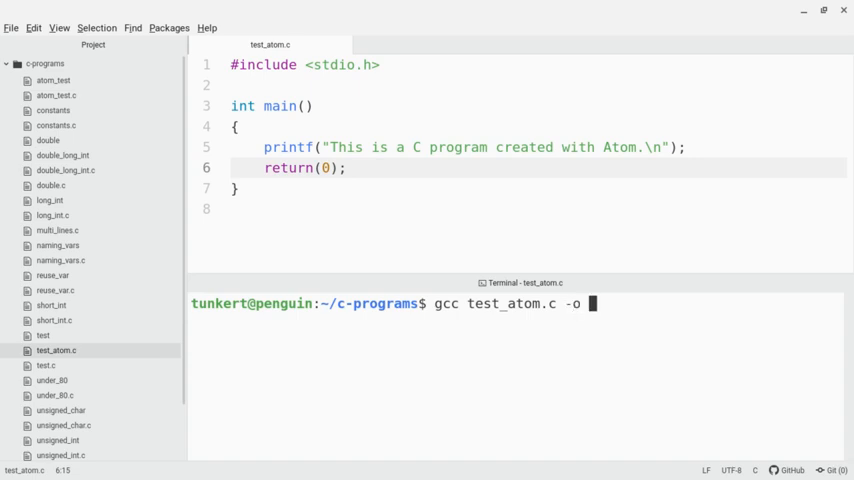
{"action": "type", "text": "test_atom"}
{"action": "type", "text": "."}
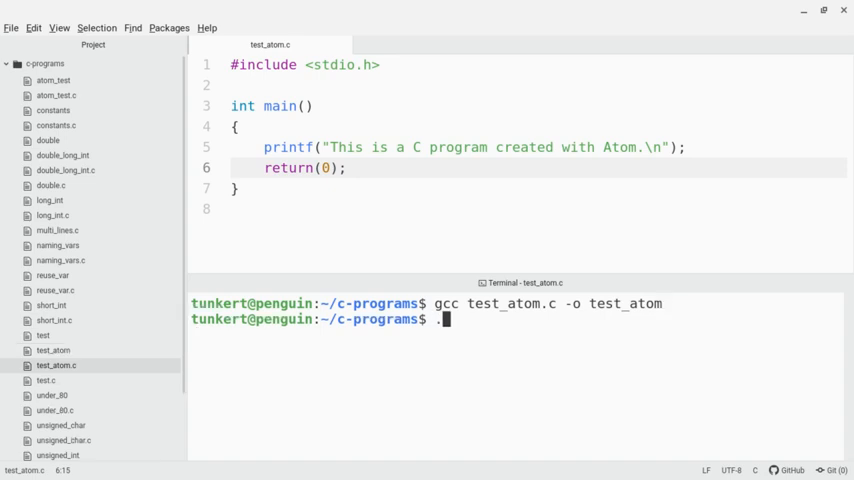
{"action": "type", "text": "/test_"}
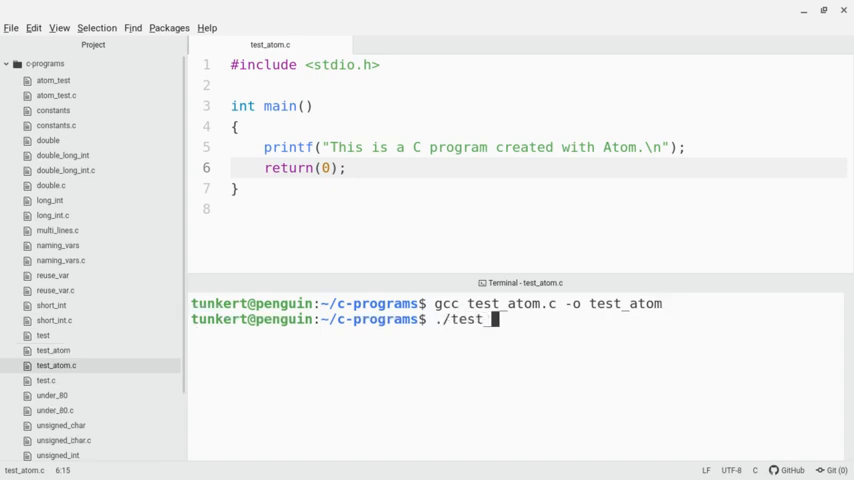